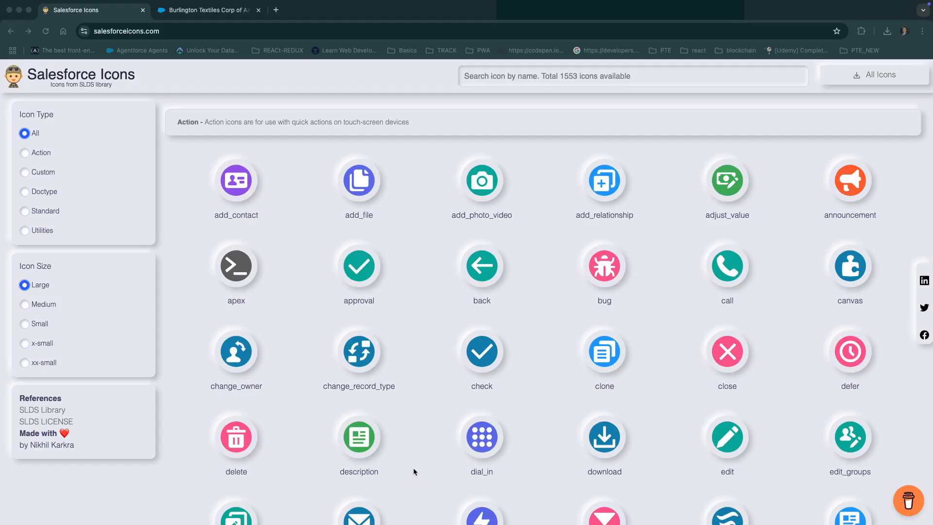
mouse_move(282, 208)
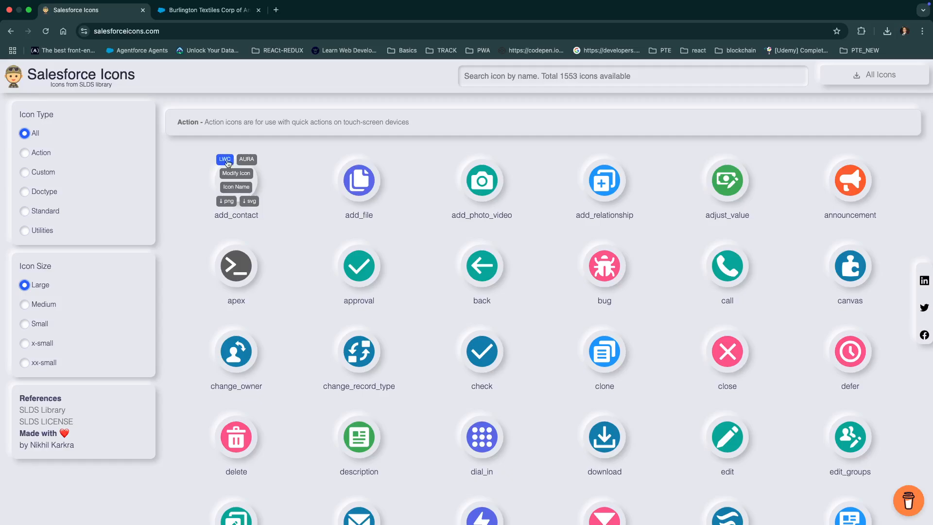
mouse_move(309, 209)
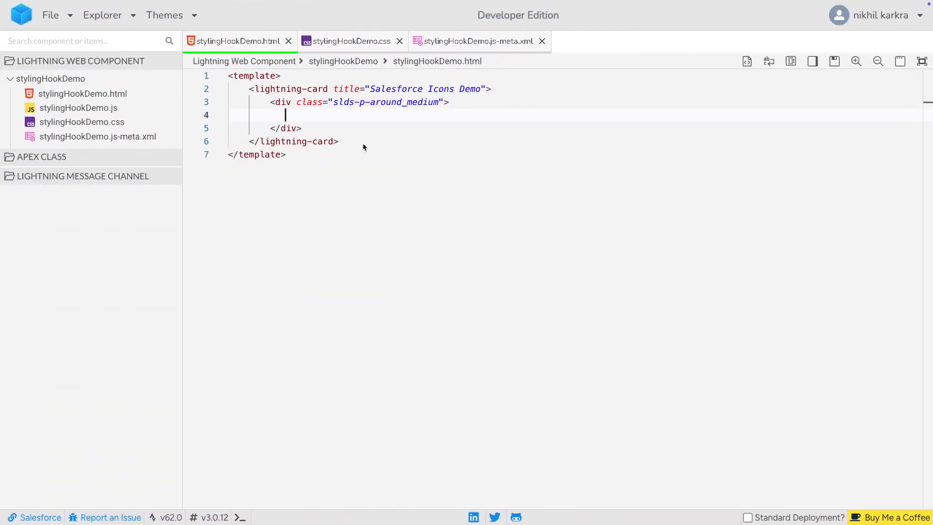
Step: Add a large action:add_contact lightning-icon inside the card's padded div and save the HTML
text(<lightning-icon icon-name='action:add_contact' alternative-text='add_contact' size='large' title='add_contact'></lightning-icon>)
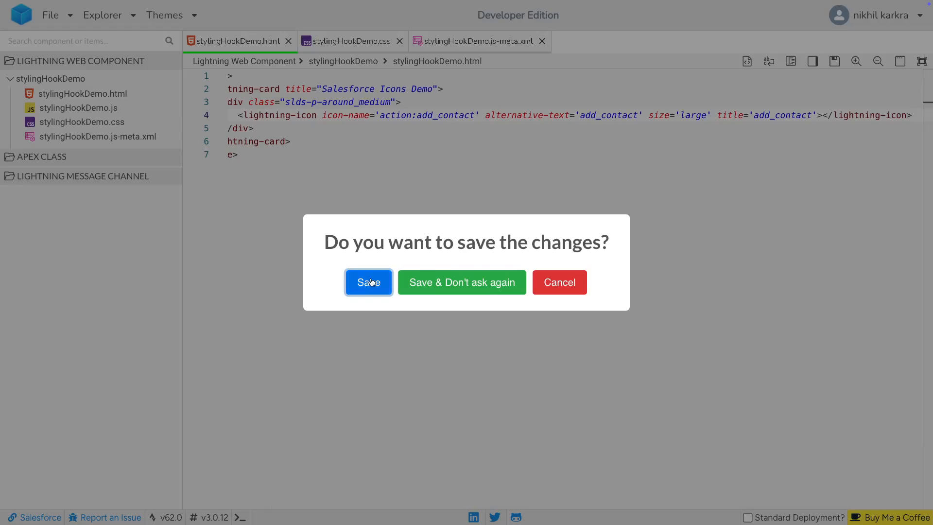
click(367, 282)
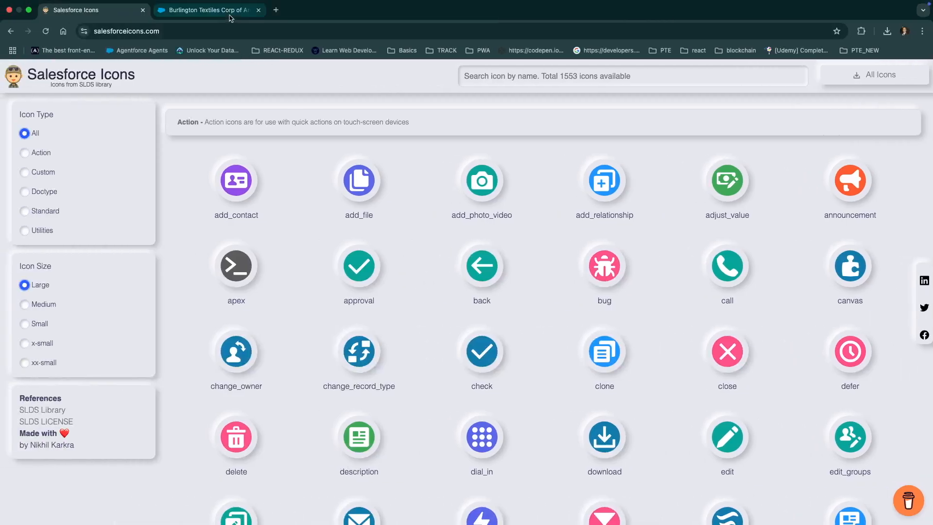
Step: Reload the Burlington Textiles account page so the demo card shows the purple add_contact icon
click(205, 10)
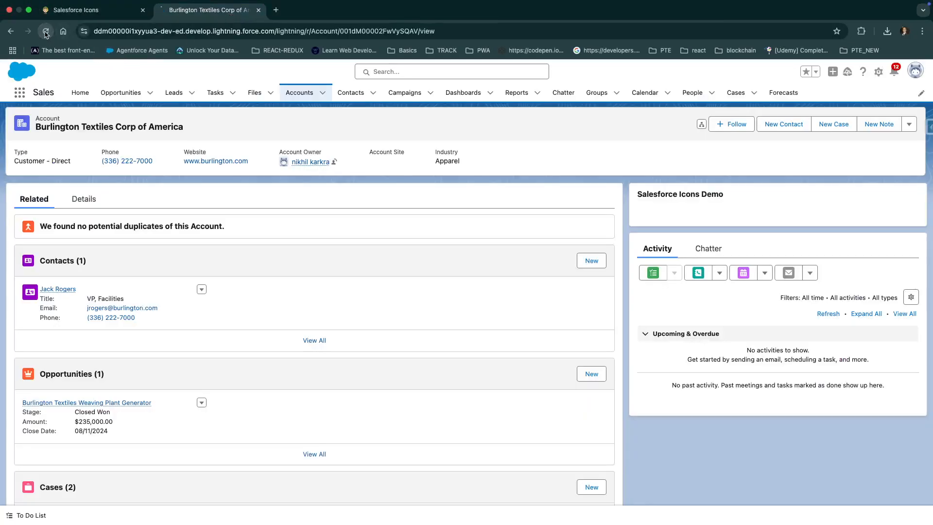
click(46, 31)
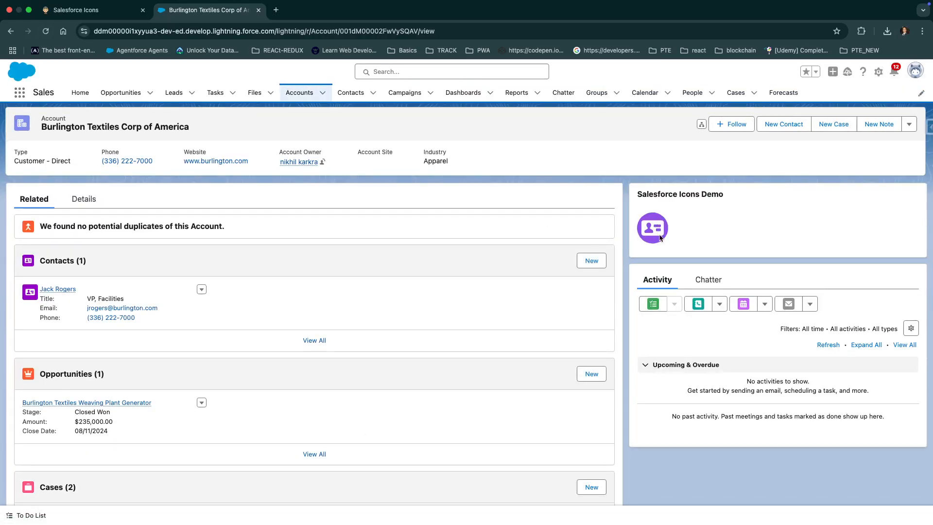
click(92, 9)
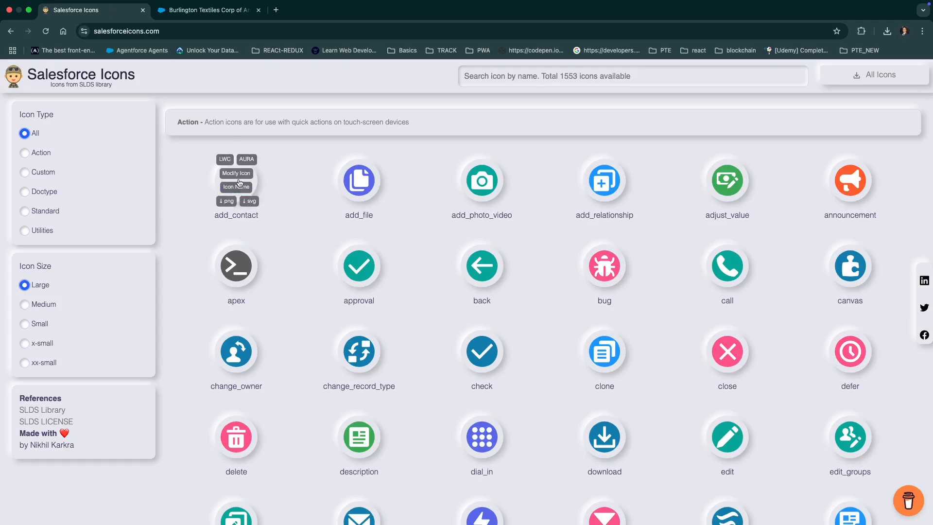
click(205, 10)
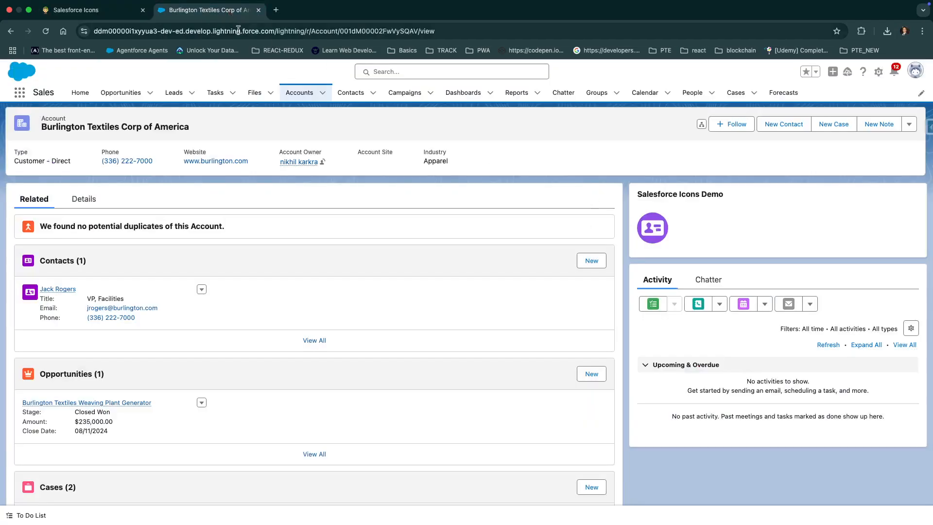
click(92, 9)
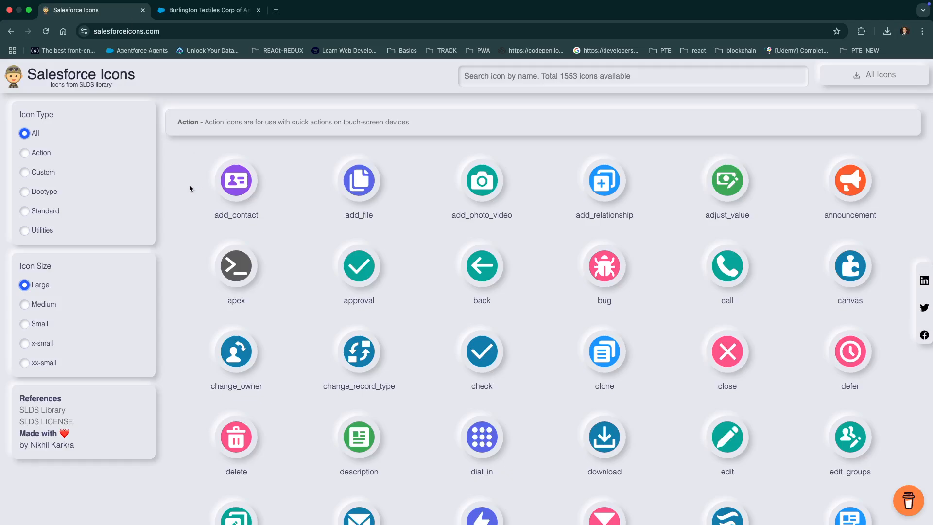
mouse_move(235, 181)
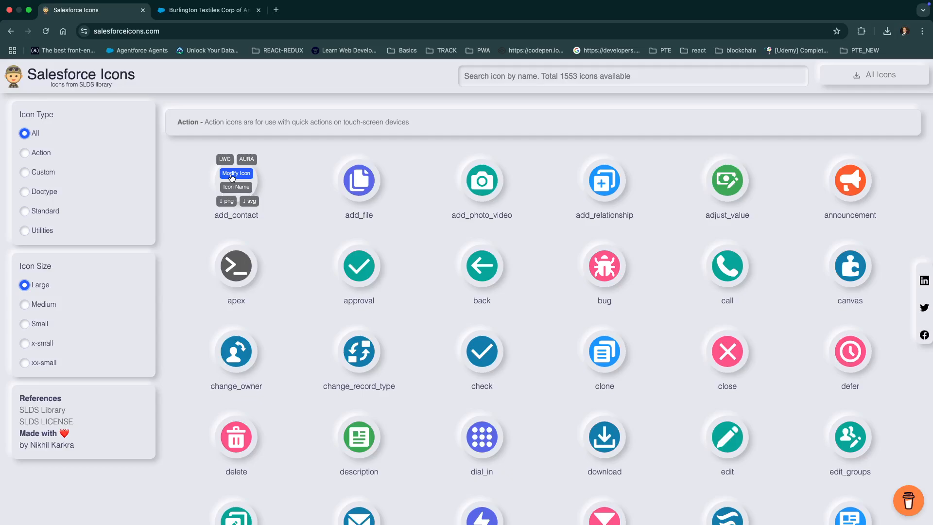
Step: Restyle add_contact with a red #f50505 foreground on a yellow #f3e412 background in Modify Icon
click(236, 173)
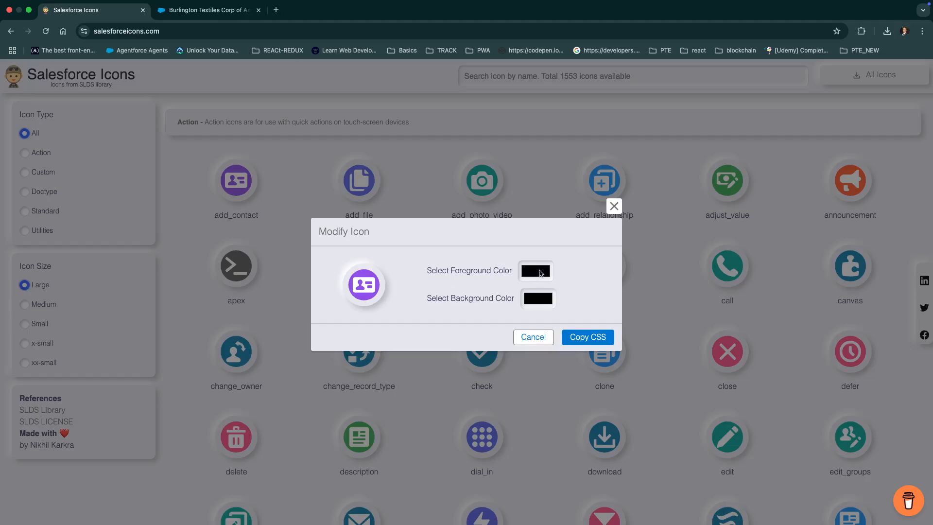
click(534, 271)
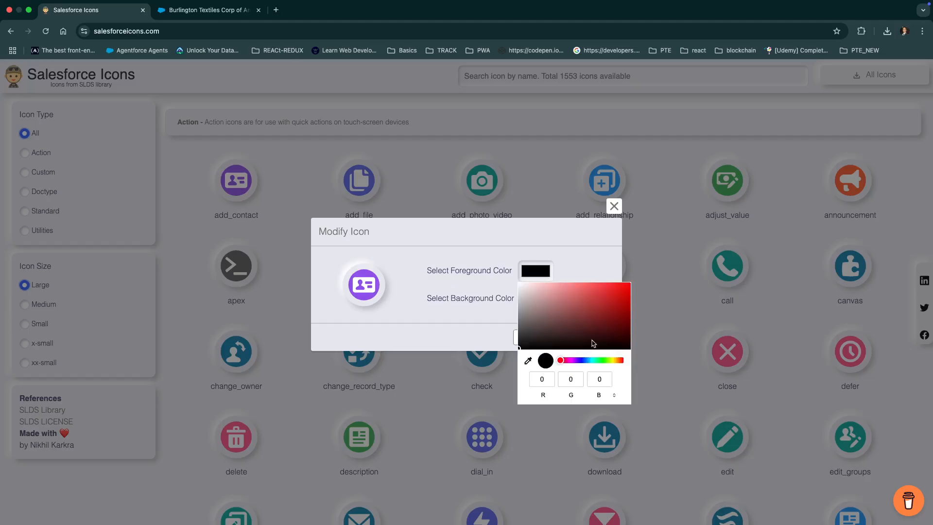
click(626, 285)
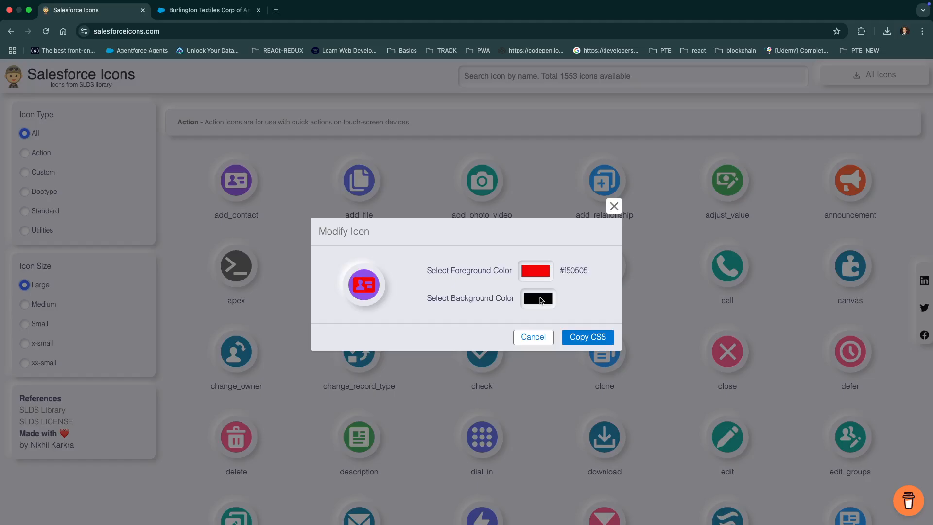
click(537, 298)
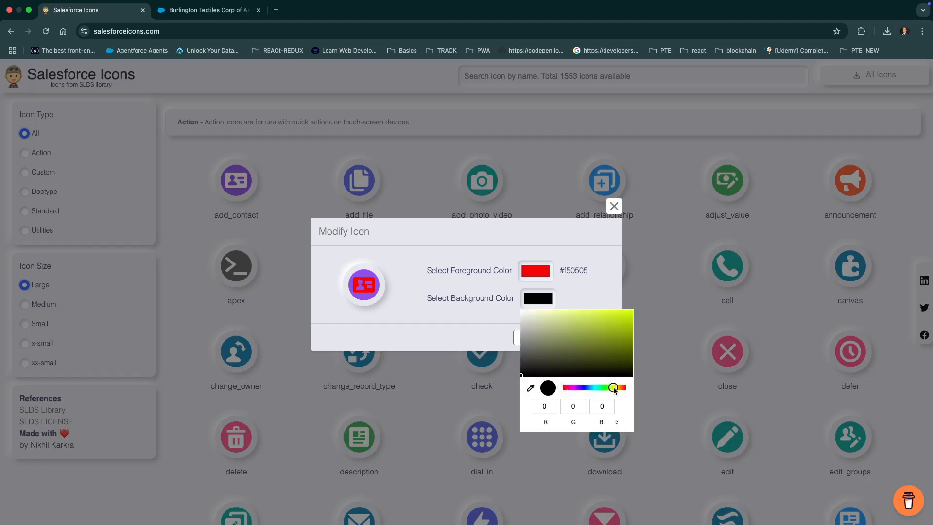
drag(613, 387, 616, 387)
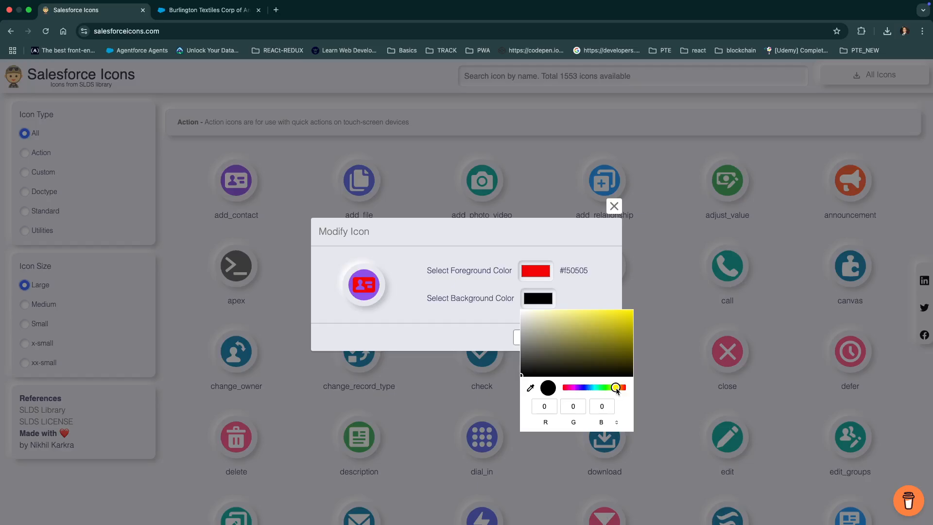
click(624, 314)
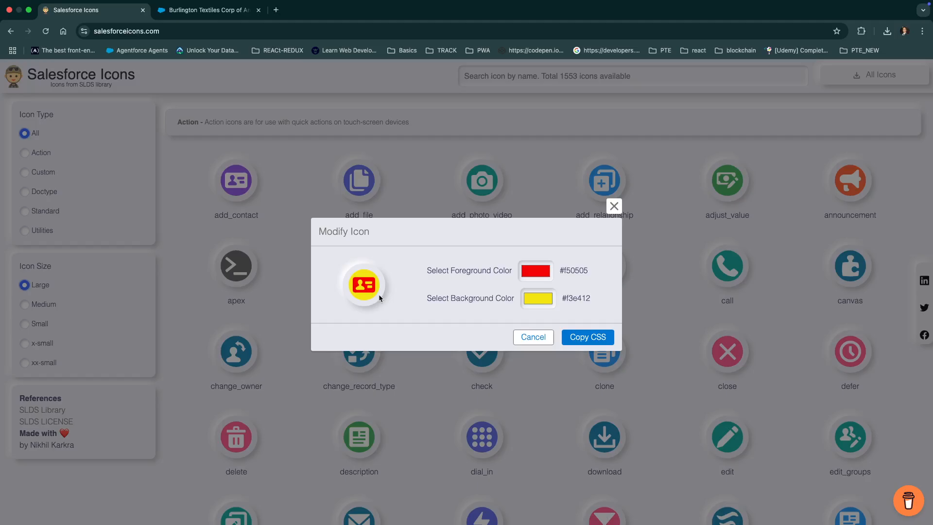
mouse_move(380, 296)
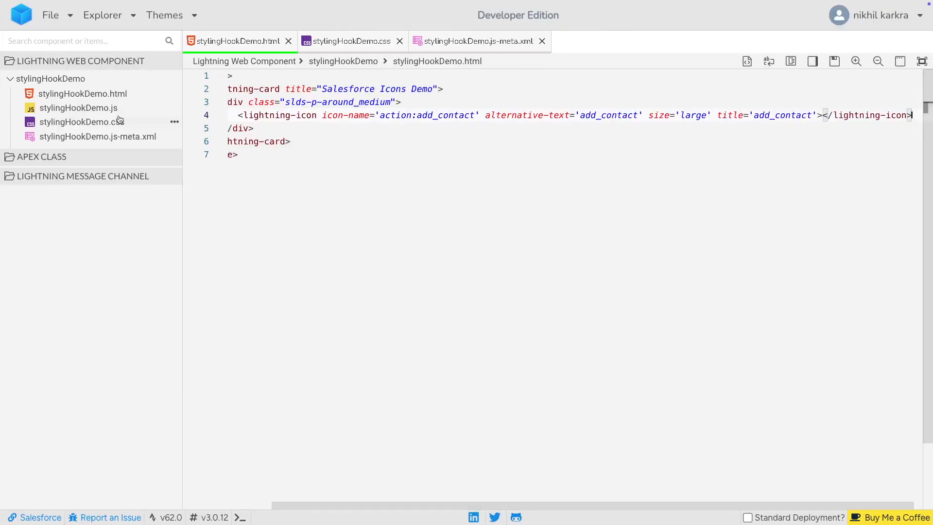
Step: Apply class="custom-icon-add_contact" from stylingHookDemo.css to the lightning-icon and save
click(348, 40)
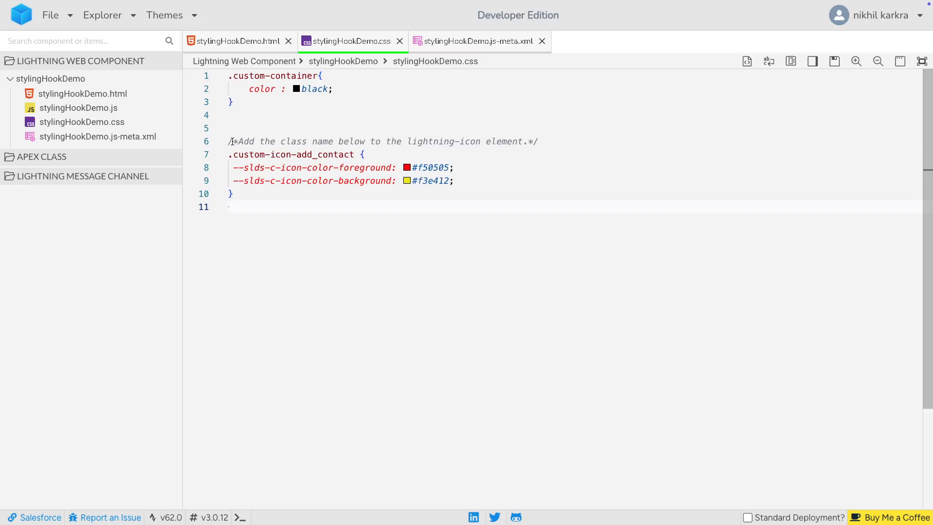
drag(231, 141, 476, 141)
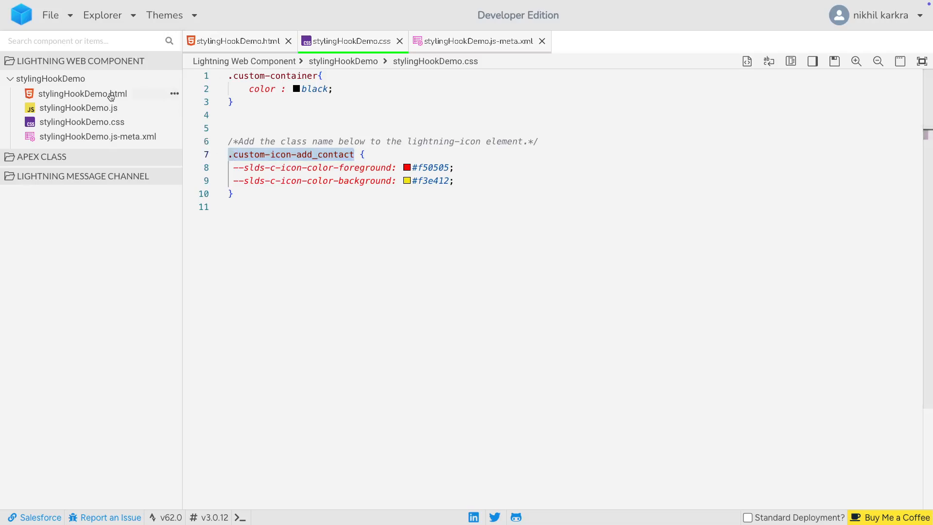
click(237, 41)
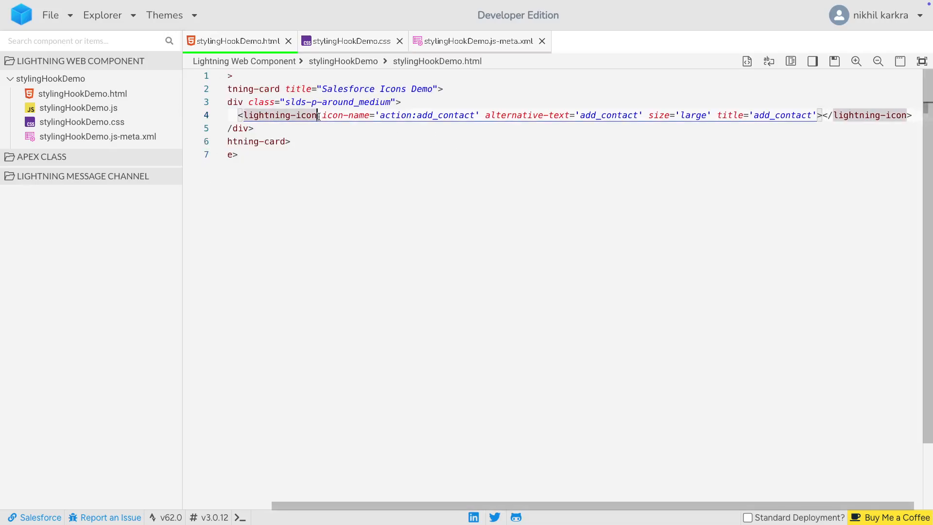
text(class="custom-icon-add_contact")
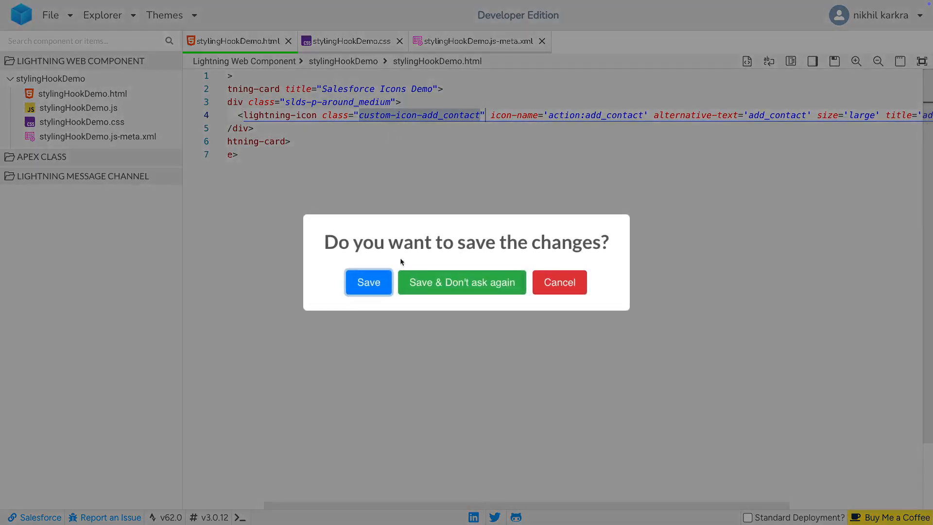
click(367, 281)
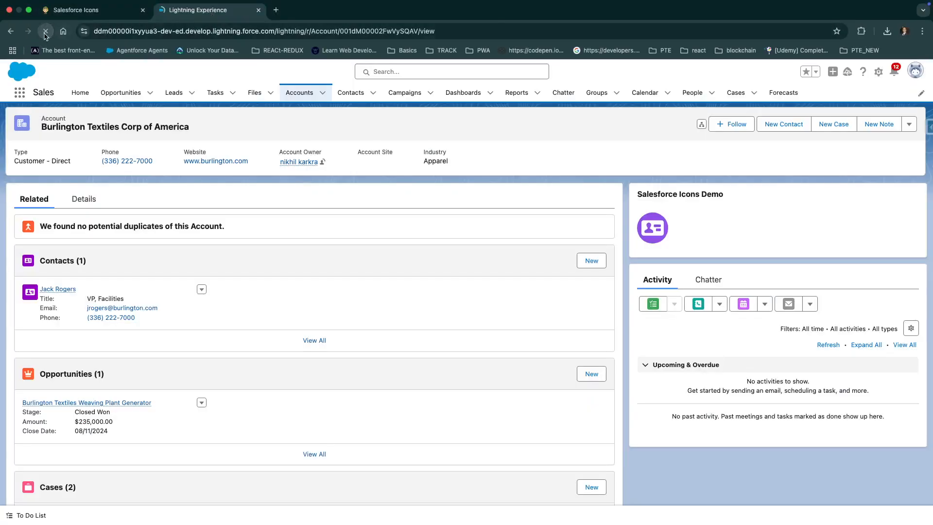
Step: Reload the account page so the card shows add_contact in red on yellow
click(46, 31)
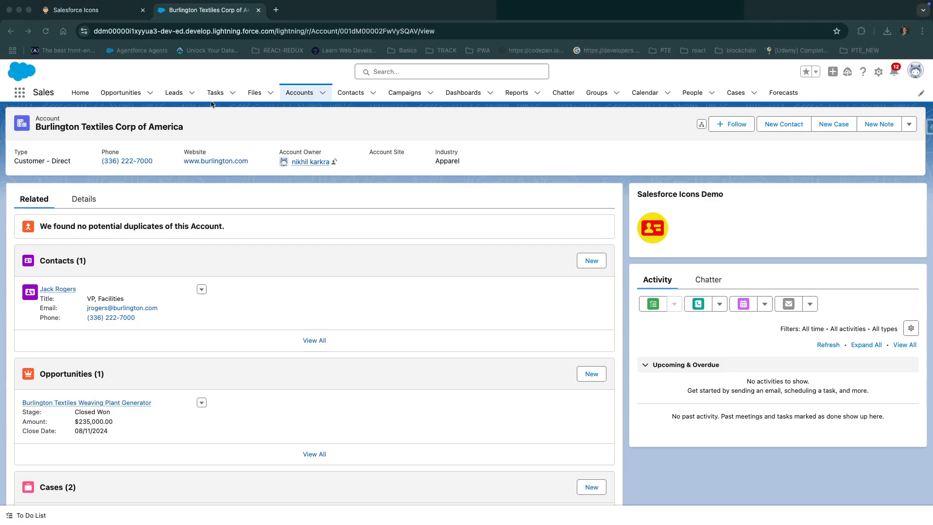
click(89, 10)
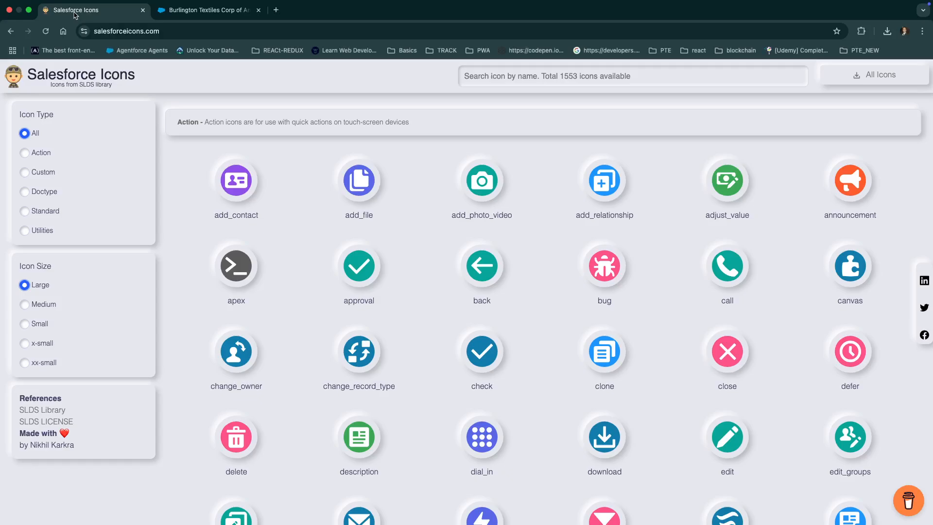